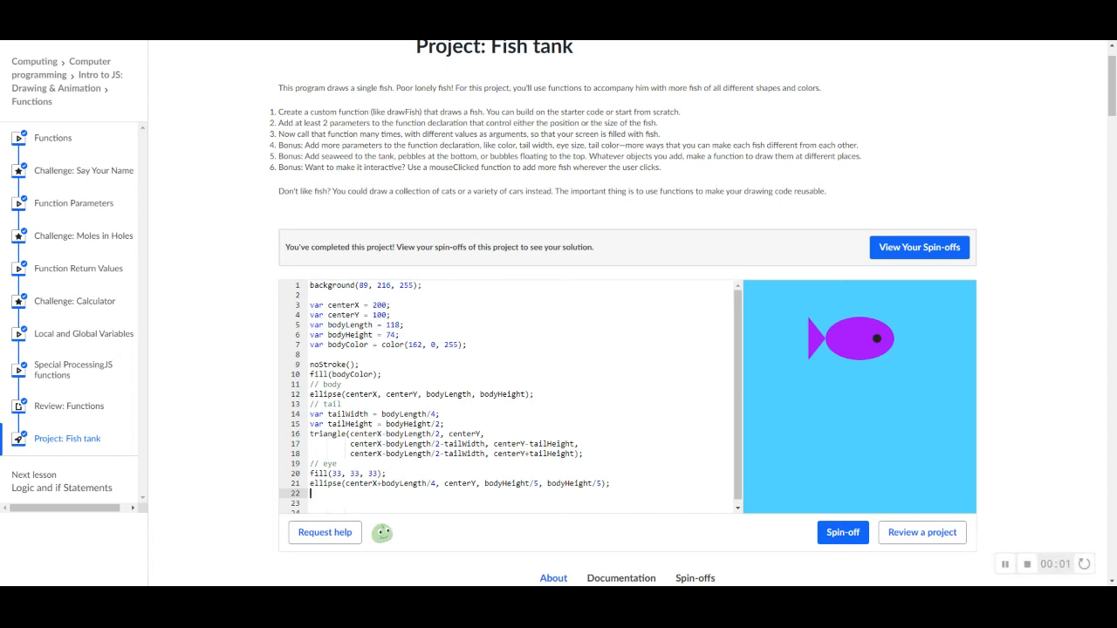
mouse_move(684, 255)
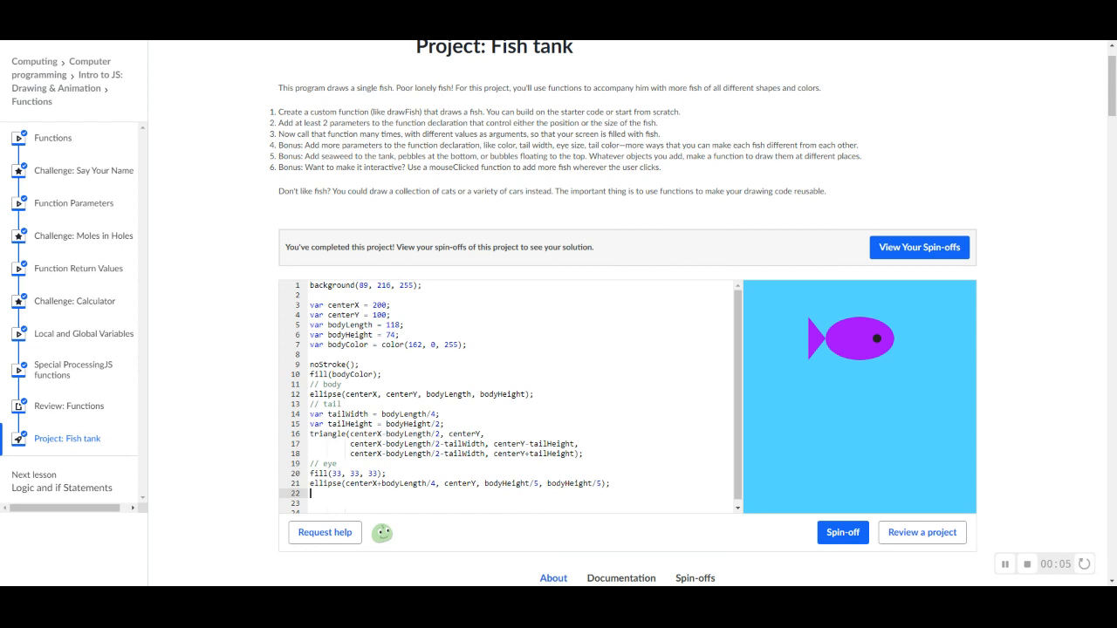
mouse_move(639, 243)
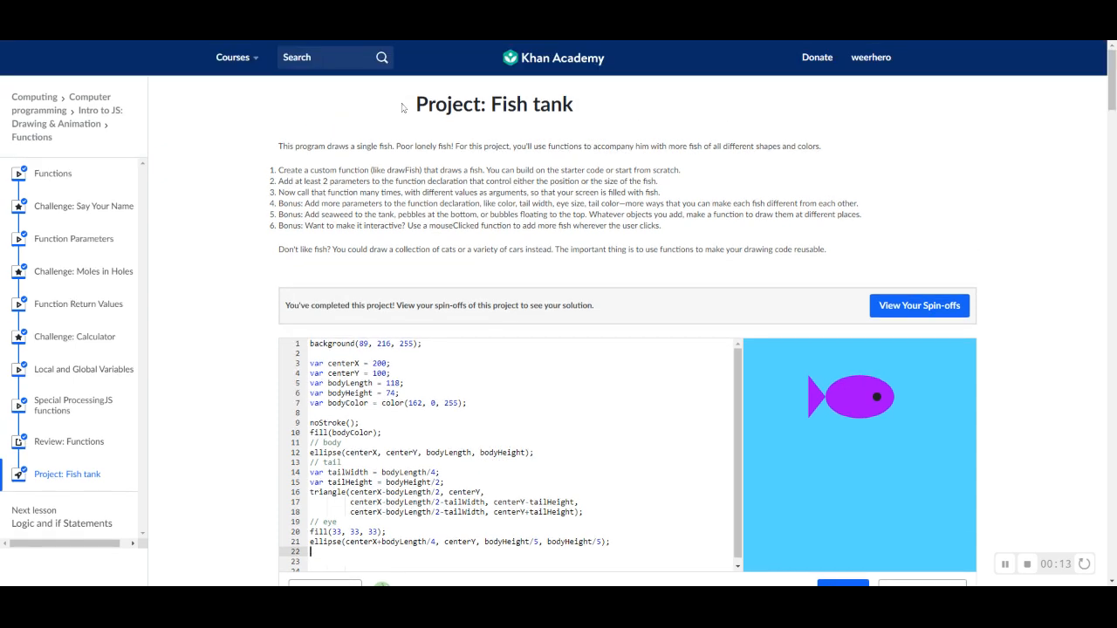
Review the Fish tank project title and scroll down to the drawing code.
triple_click(492, 105)
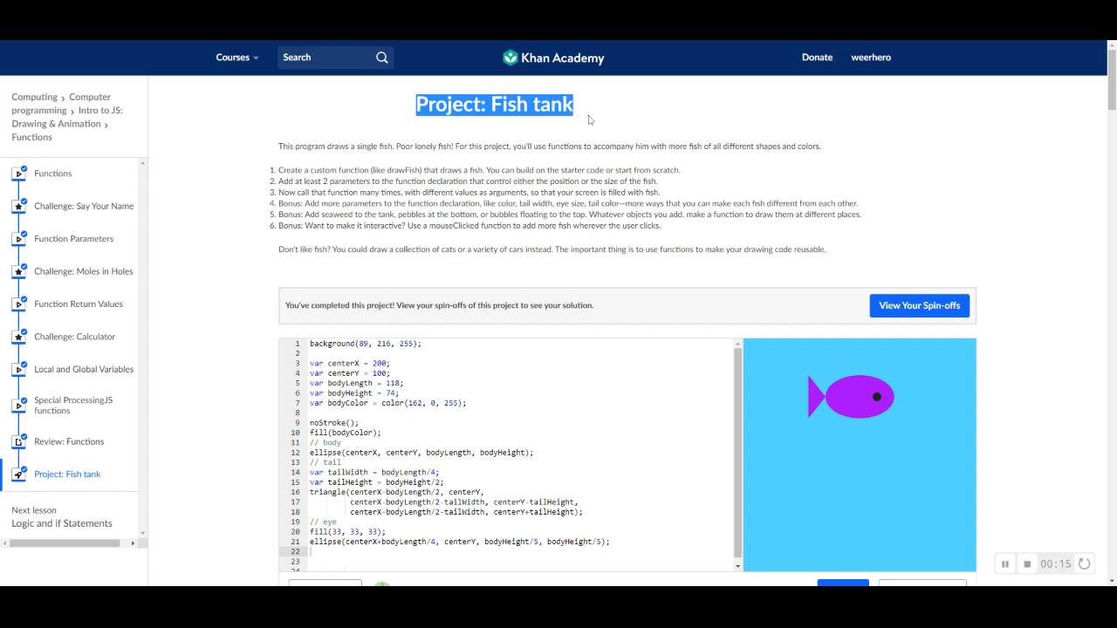
click(527, 258)
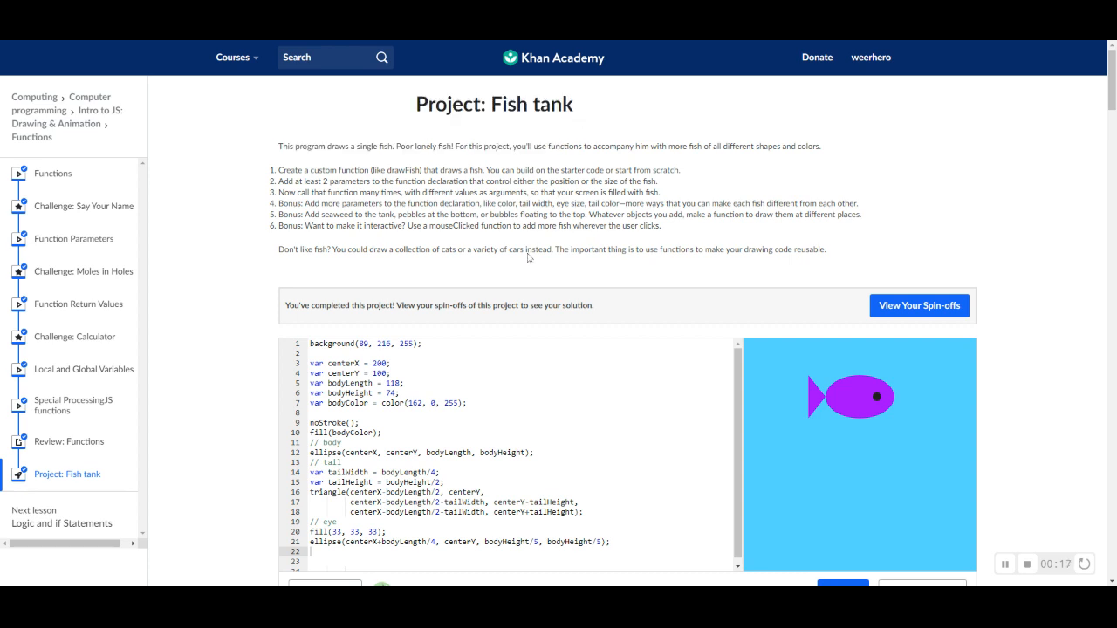
scroll(down, 3)
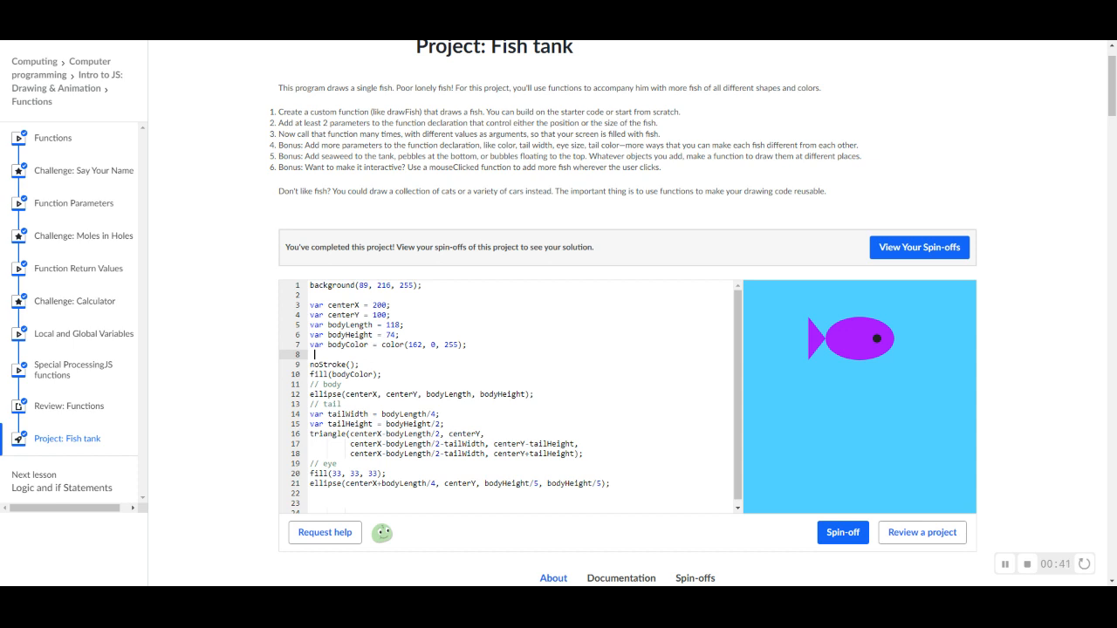
mouse_move(674, 122)
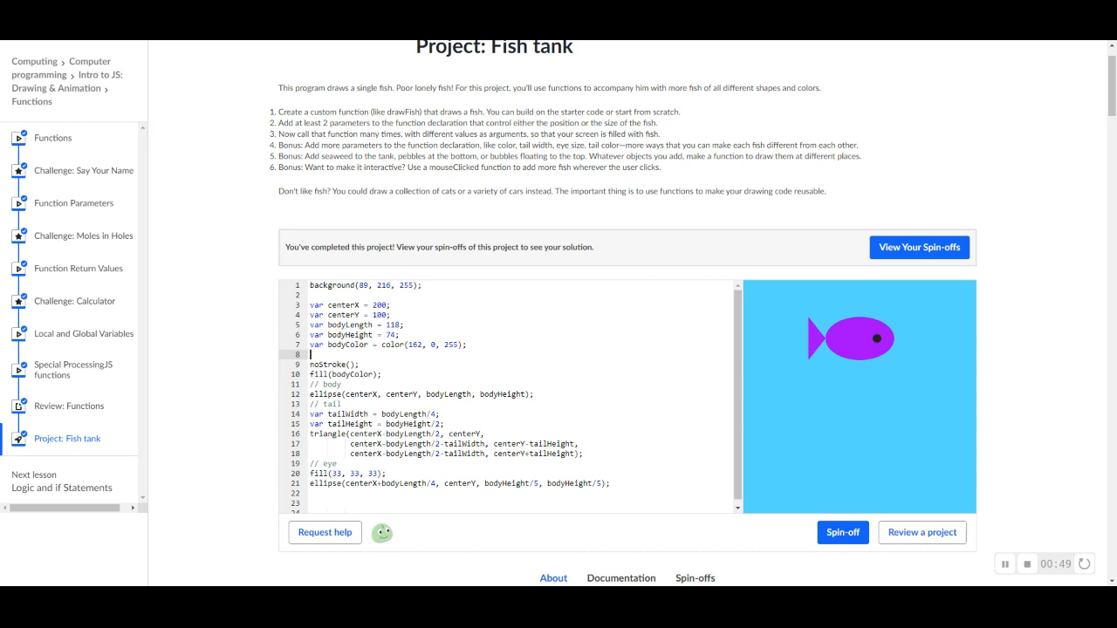
Wrap the fish-drawing code in "var drawFish = function() {" ... "};".
text(var)
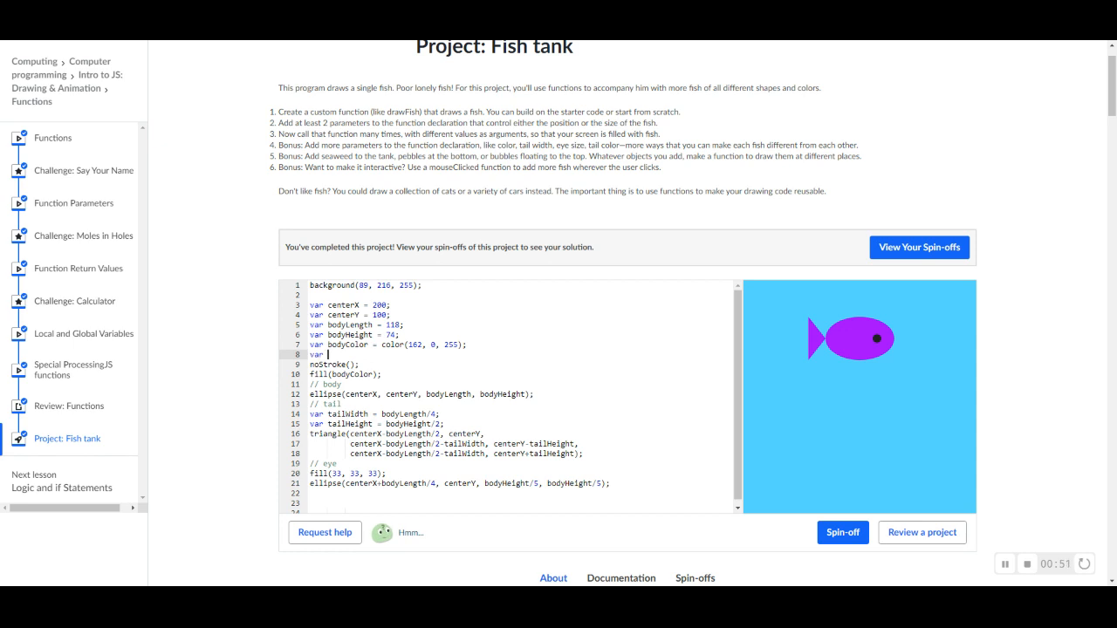
text(drawF)
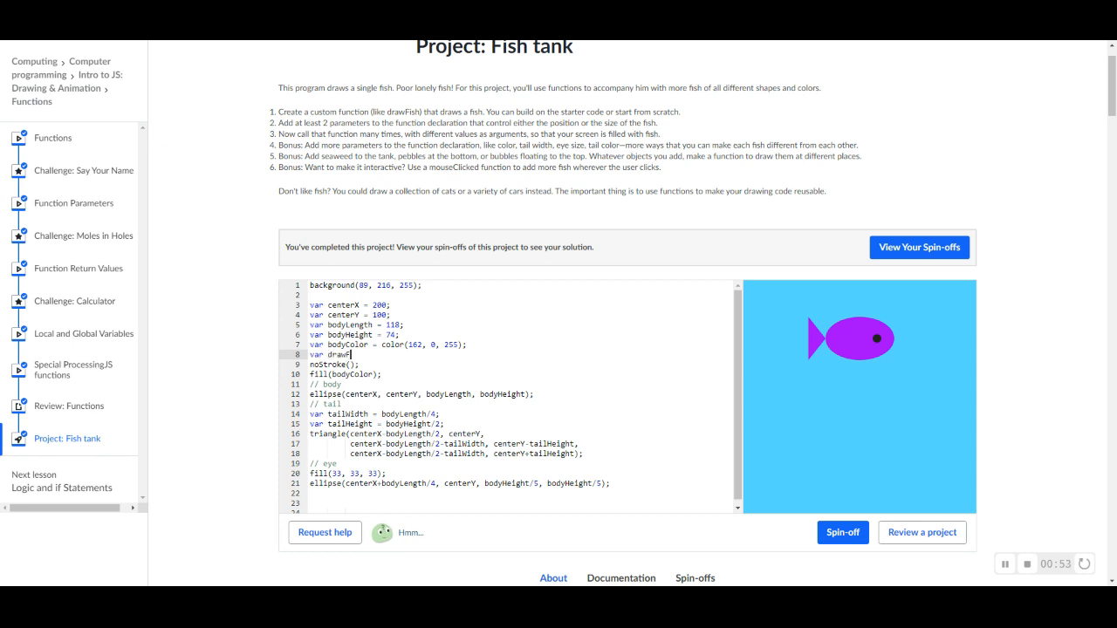
text(Fish)
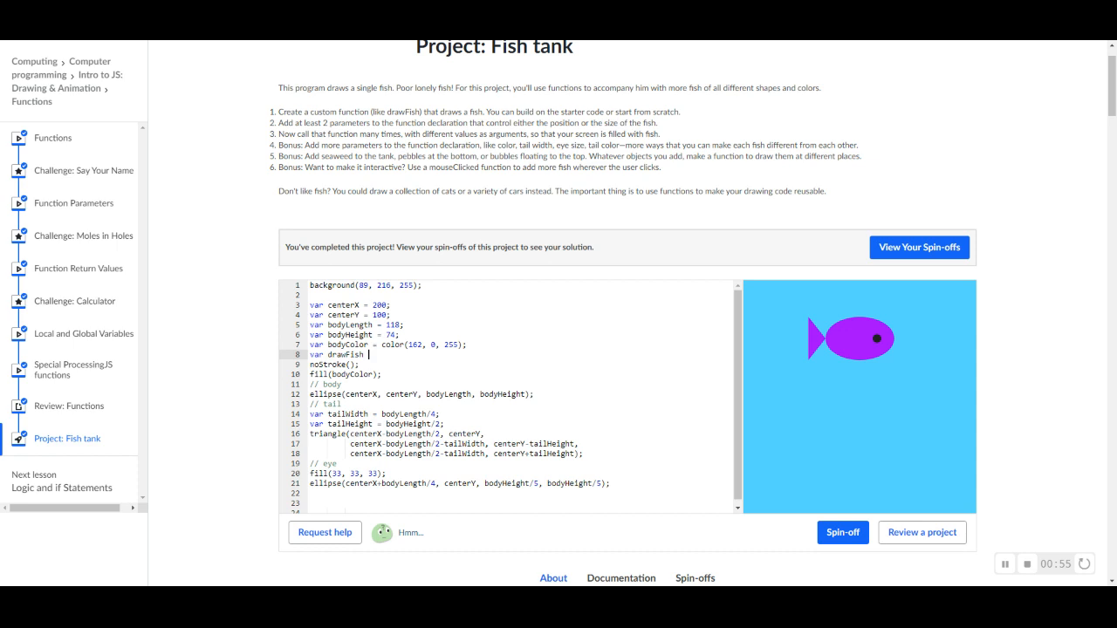
text(function)
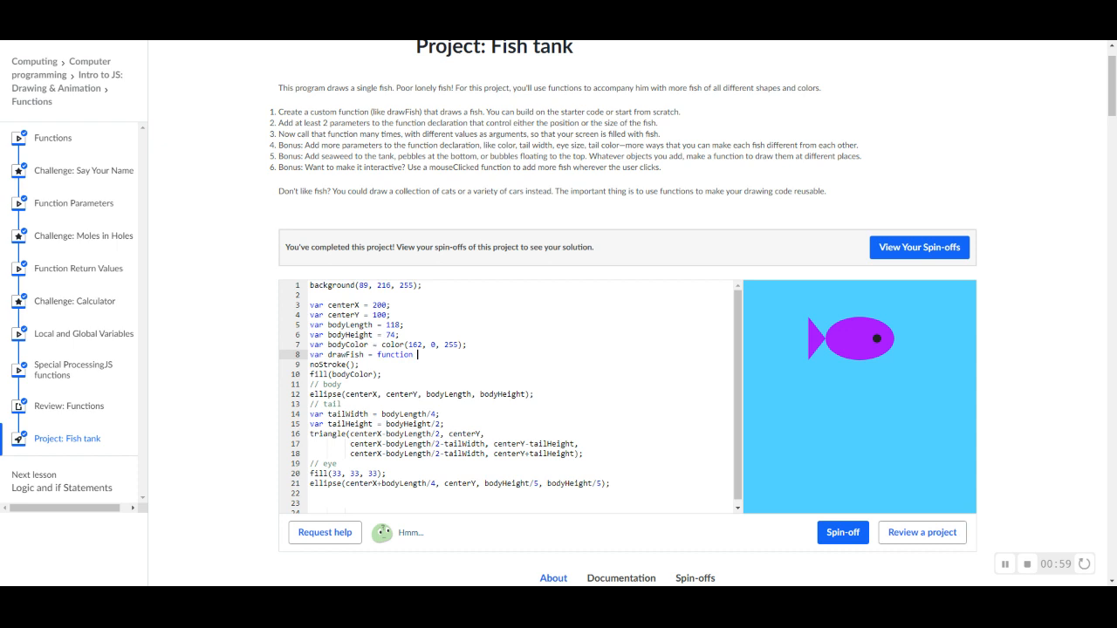
text(())
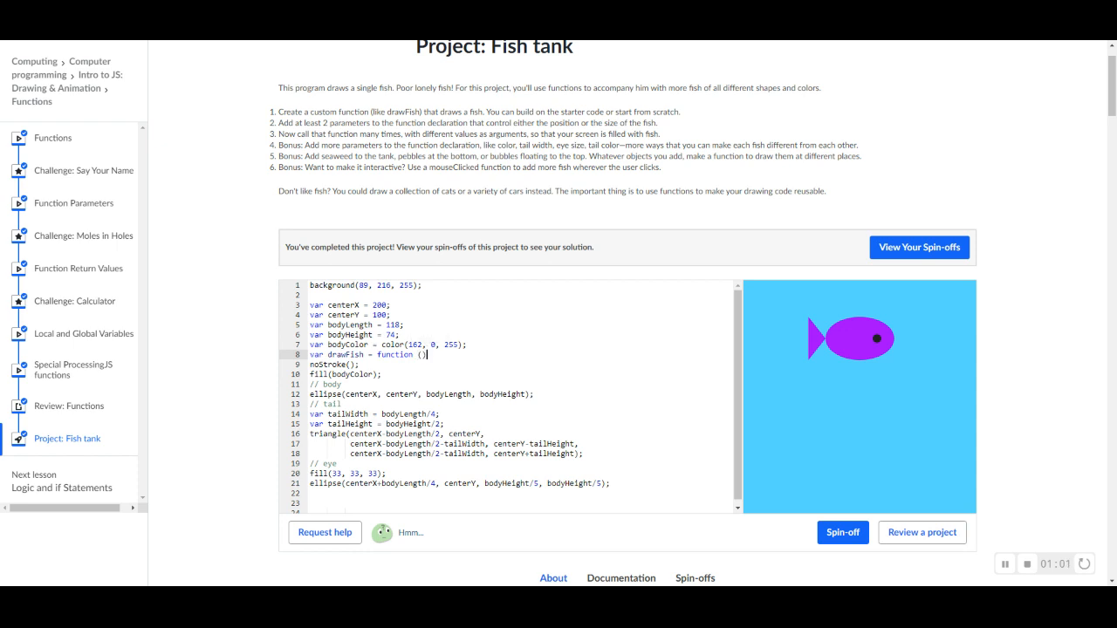
scroll(down, 3)
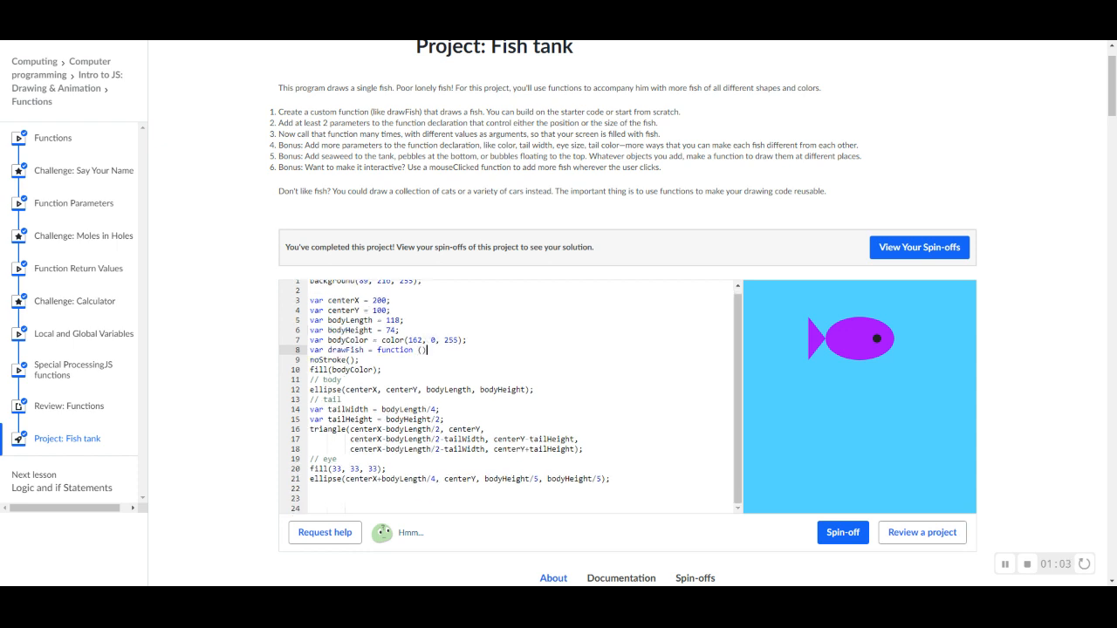
scroll(down, 3)
text(};)
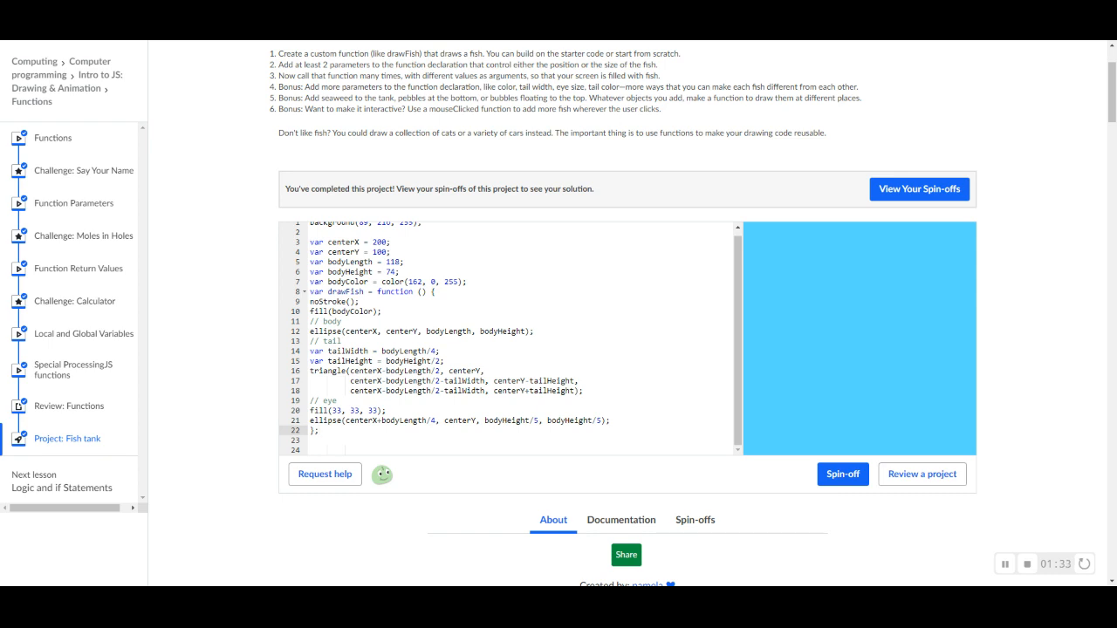
mouse_move(944, 564)
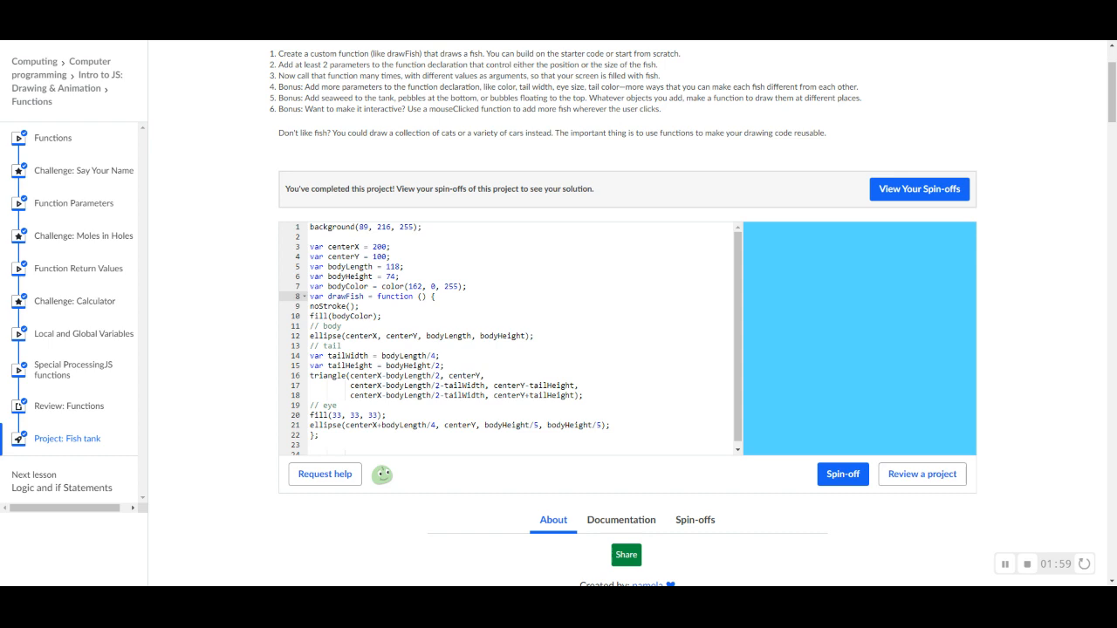
Give drawFish the parameters centerX, centerY, bodyLength and bodyColor.
text(centerX,)
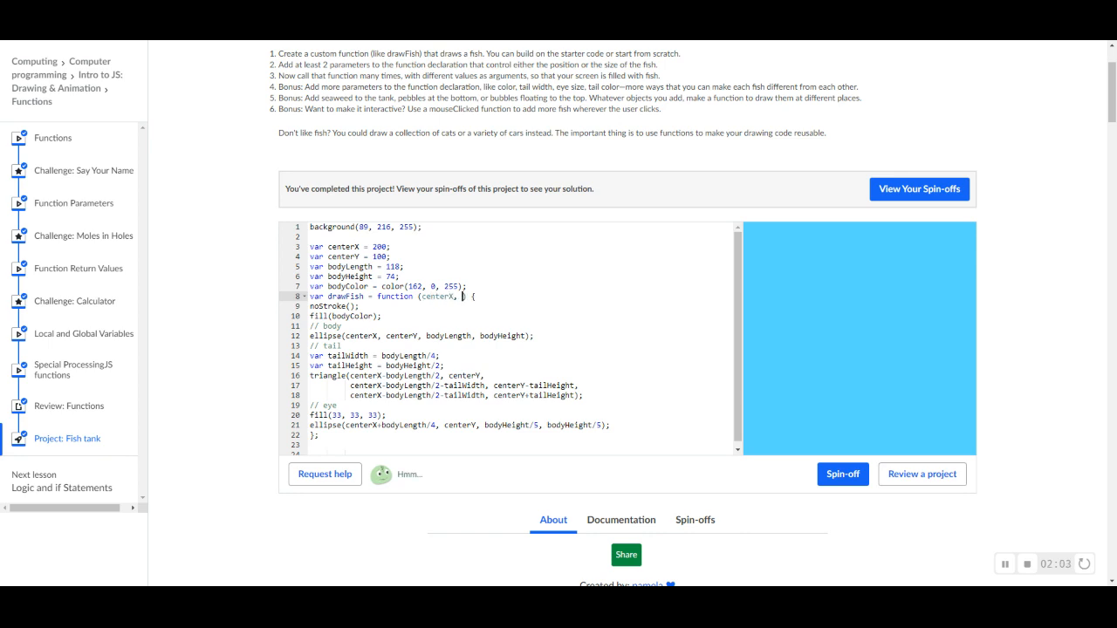
text(centerY,)
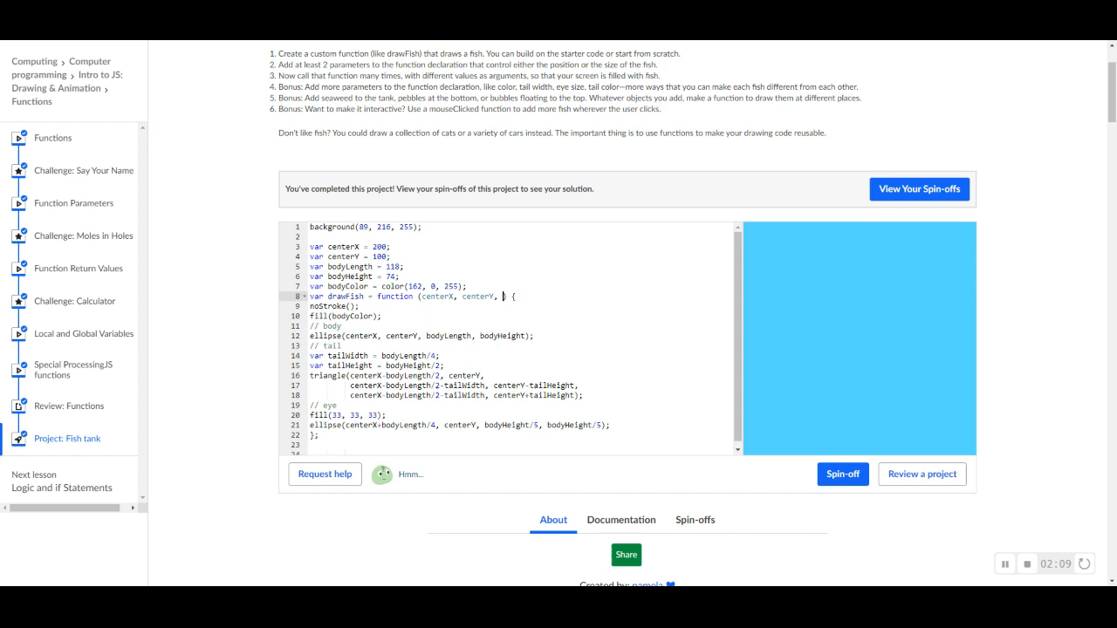
text(bodyColor)
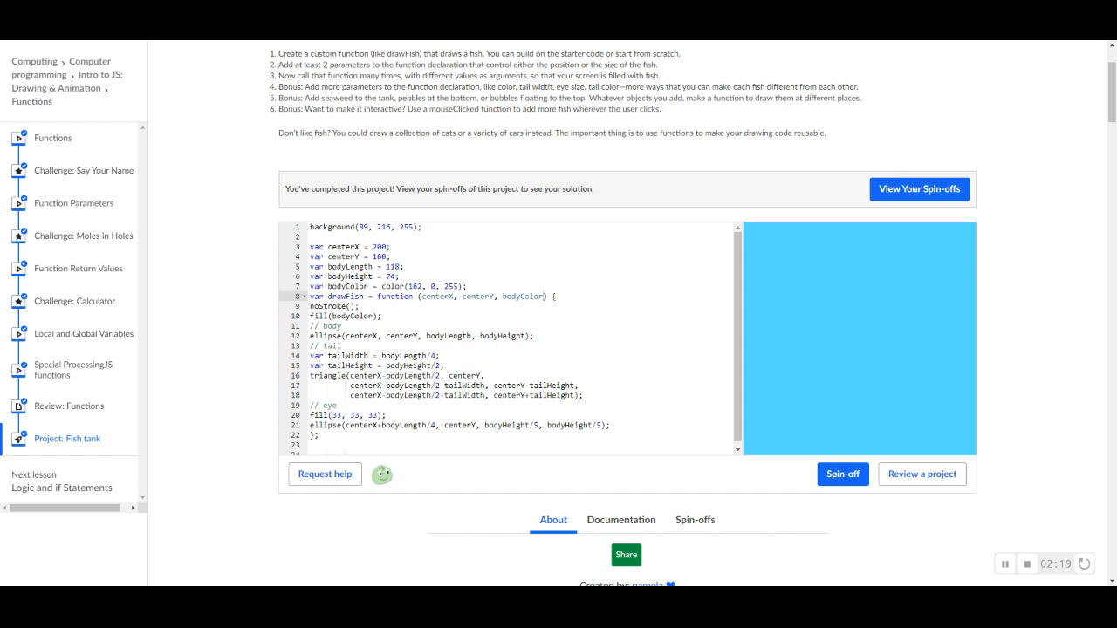
mouse_move(274, 75)
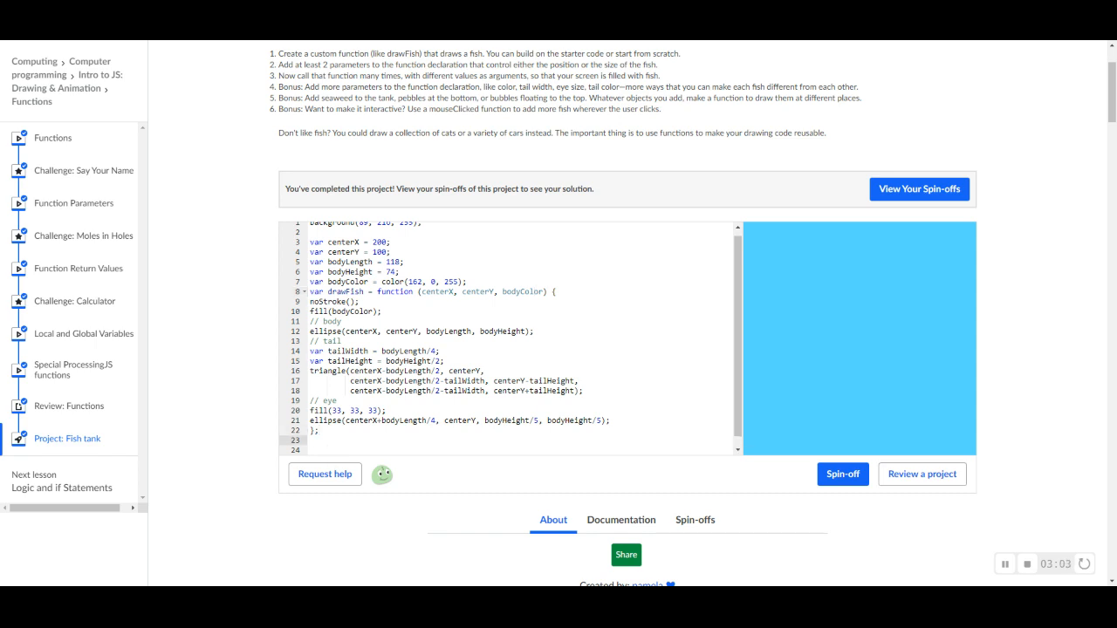
Add a call drawFish(300, 400, color(...)); below the function definition.
text(draw)
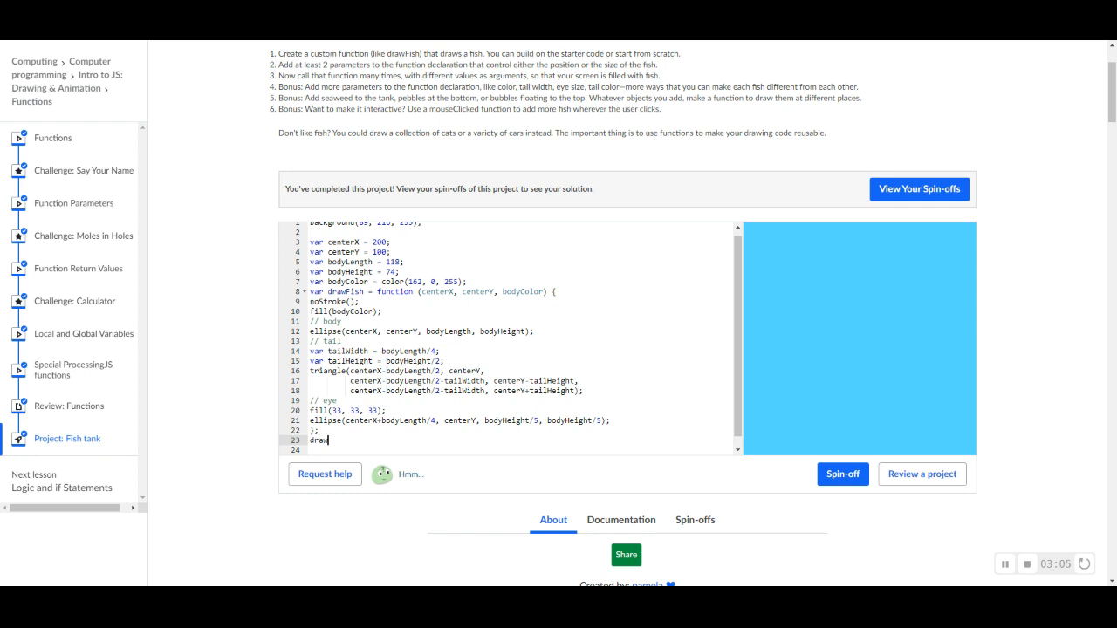
text(Fish)
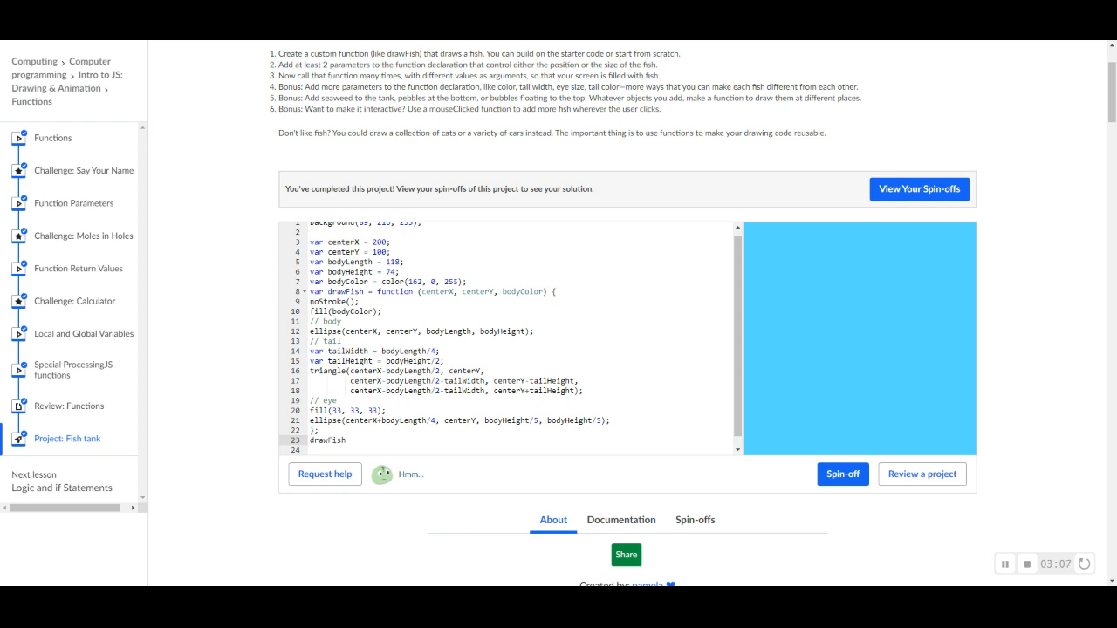
text((300,)
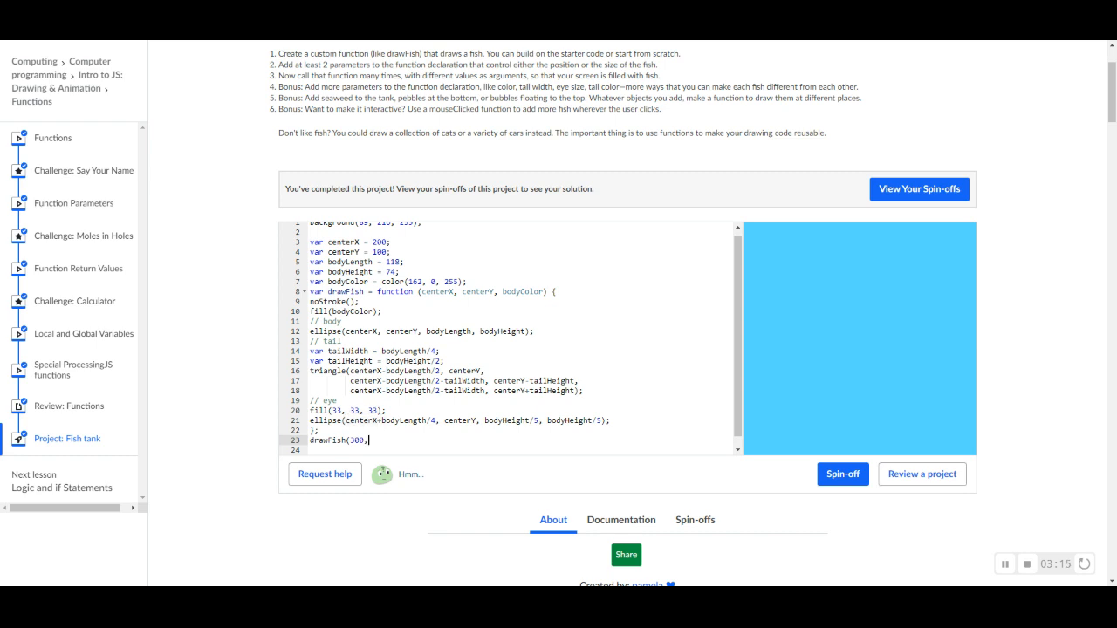
text(400,)
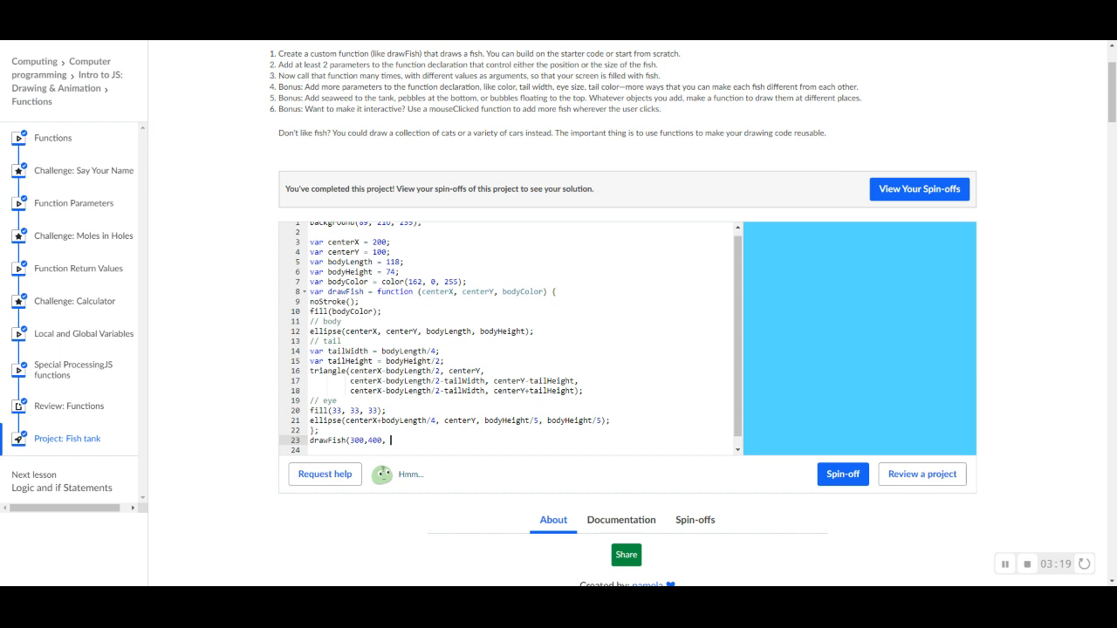
text(c)
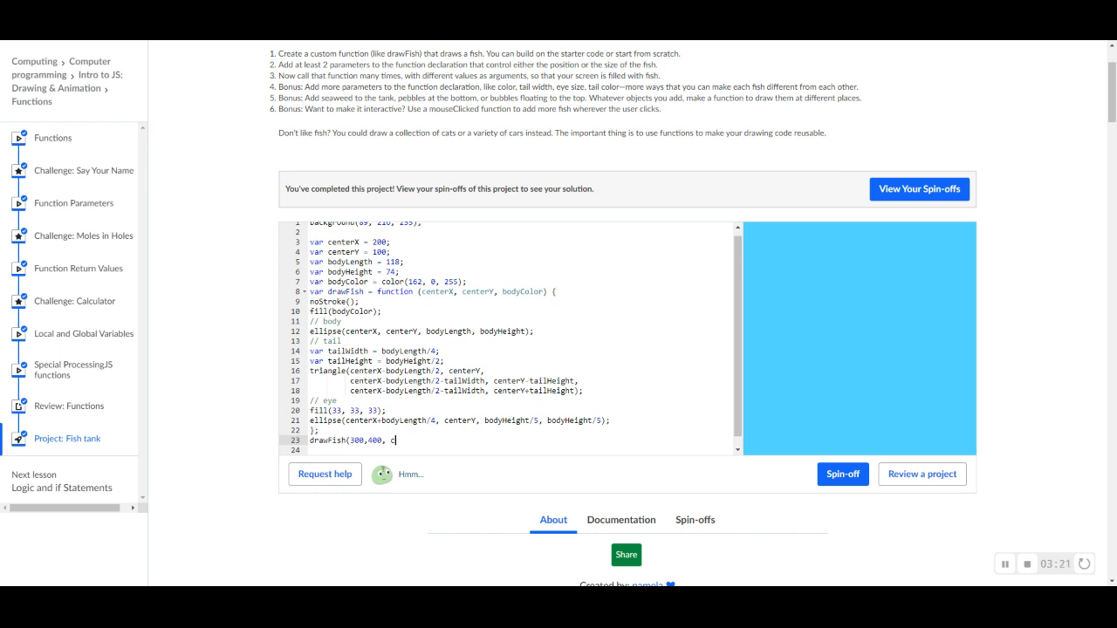
key(backspace)
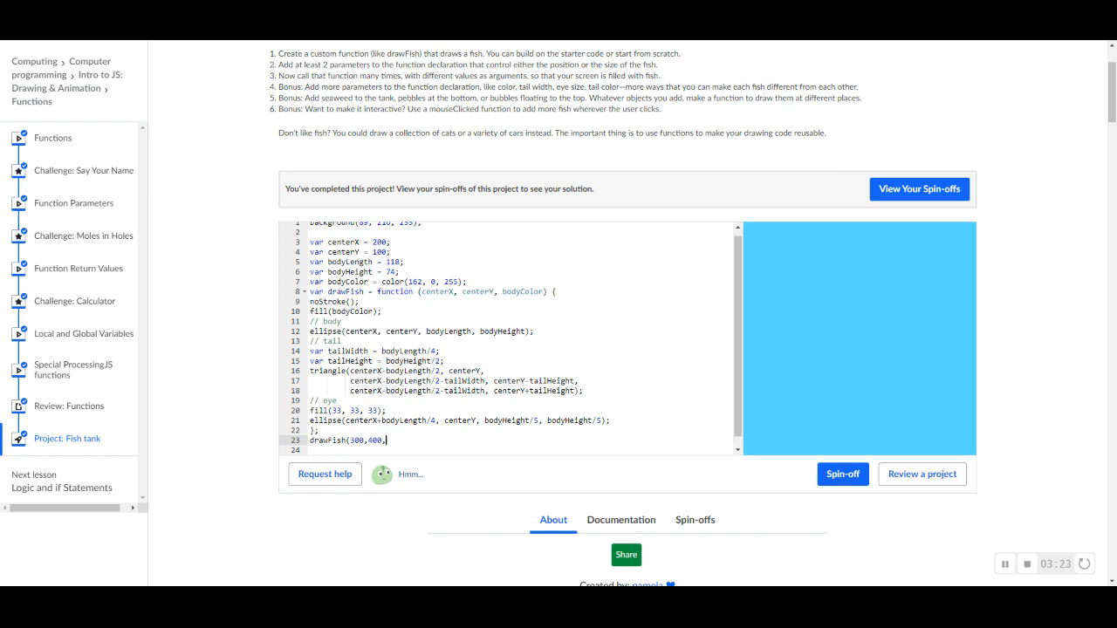
text(color(255, 0, 0)
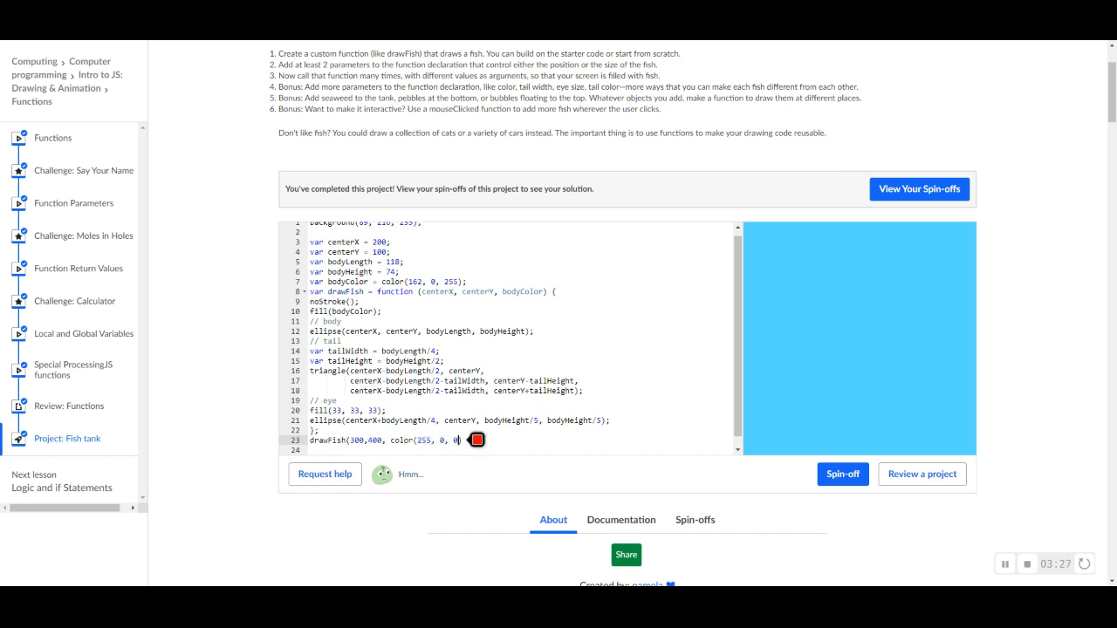
Choose the first fish's colour from the colour swatch popup.
click(477, 440)
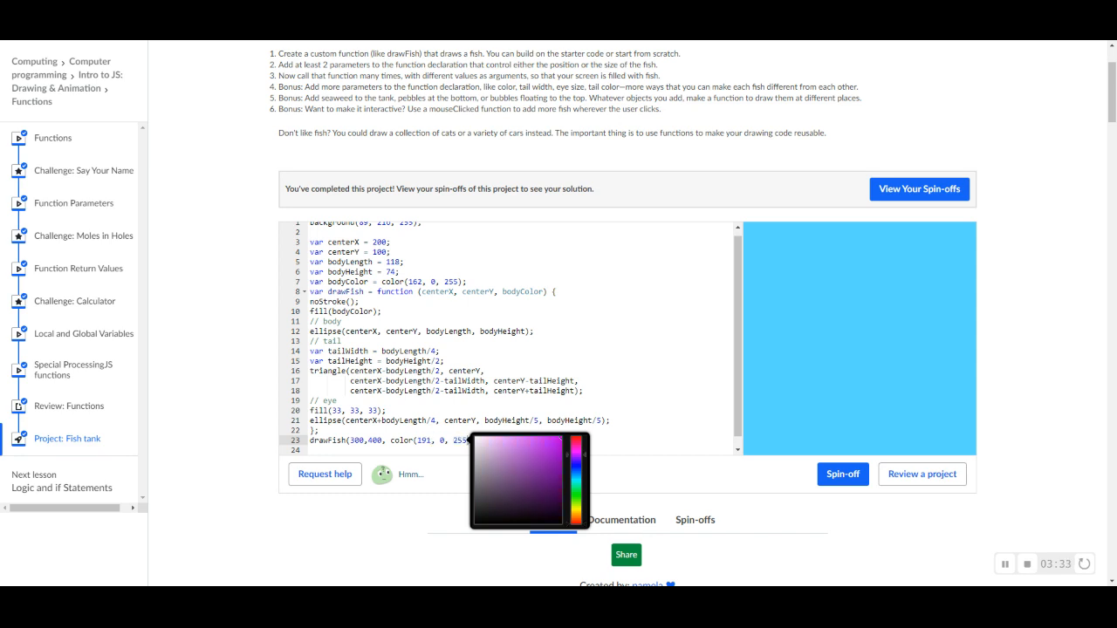
click(551, 452)
text(drawFish (332,93,color(17, 222, 31));)
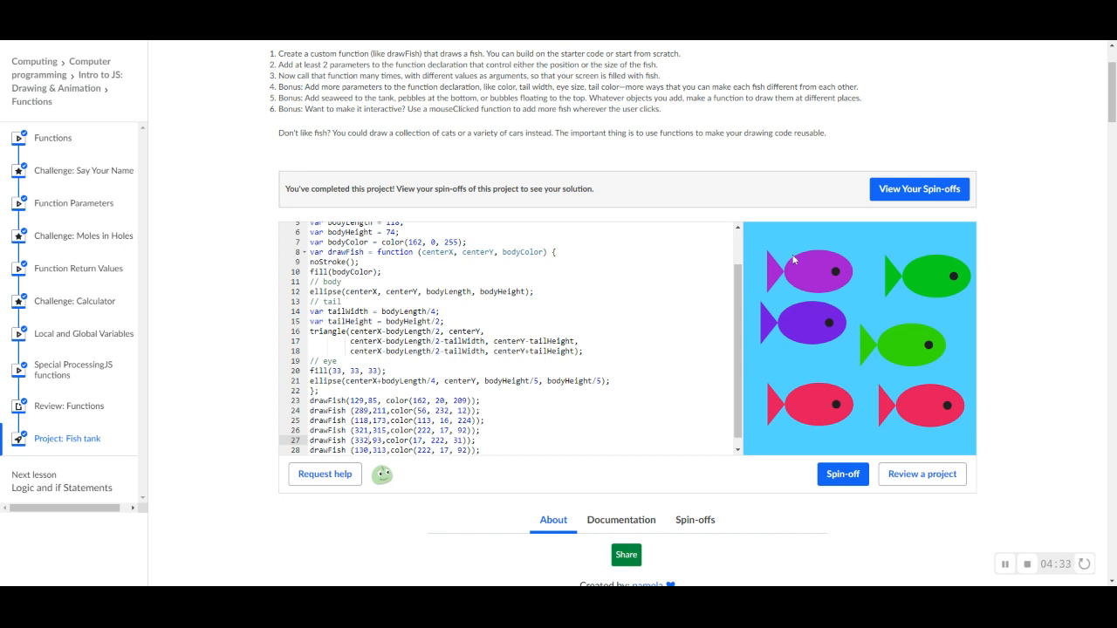
mouse_move(836, 405)
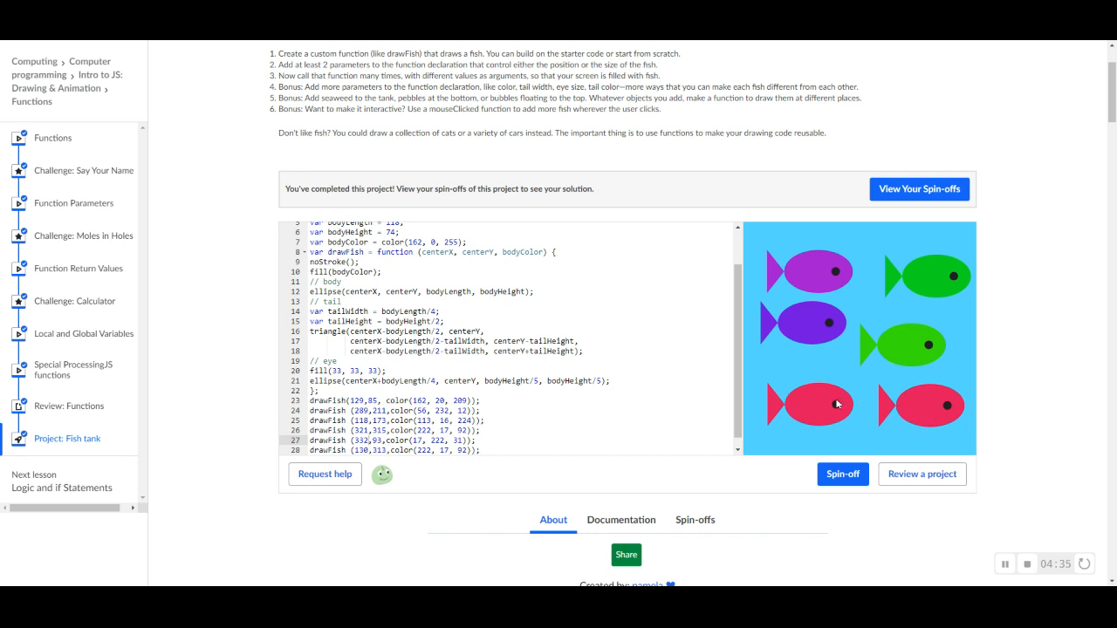
mouse_move(827, 330)
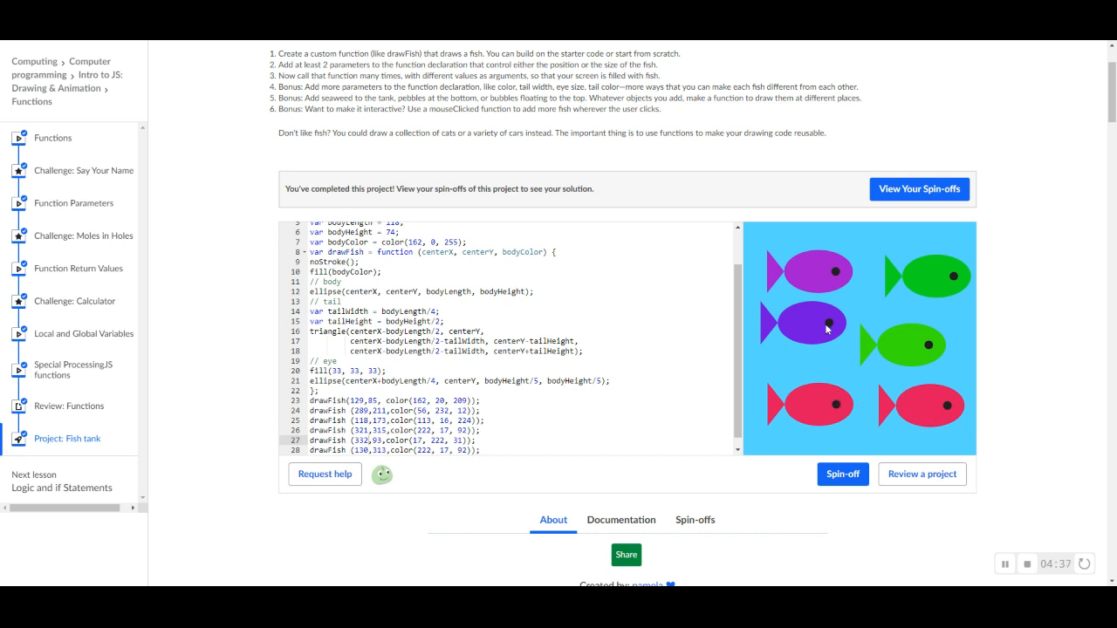
mouse_move(856, 249)
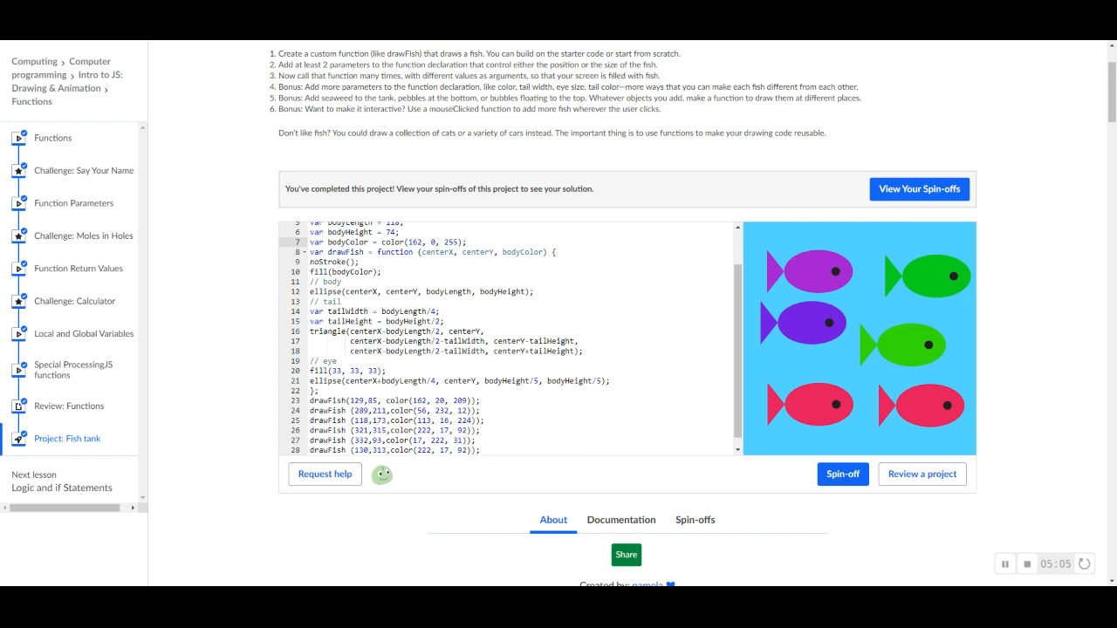
mouse_move(816, 111)
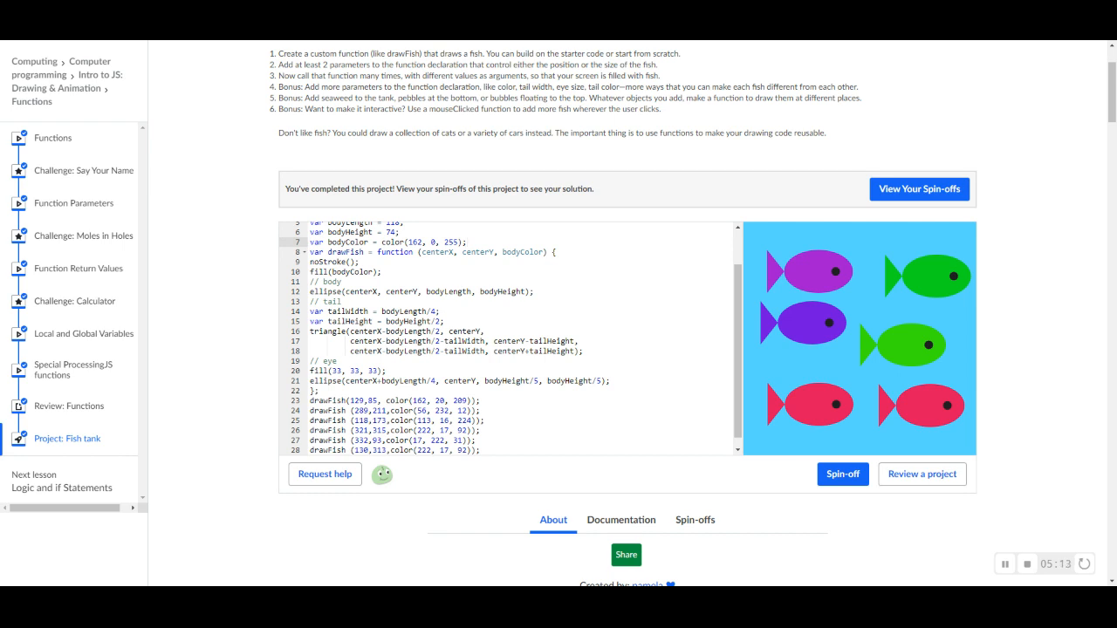
mouse_move(241, 106)
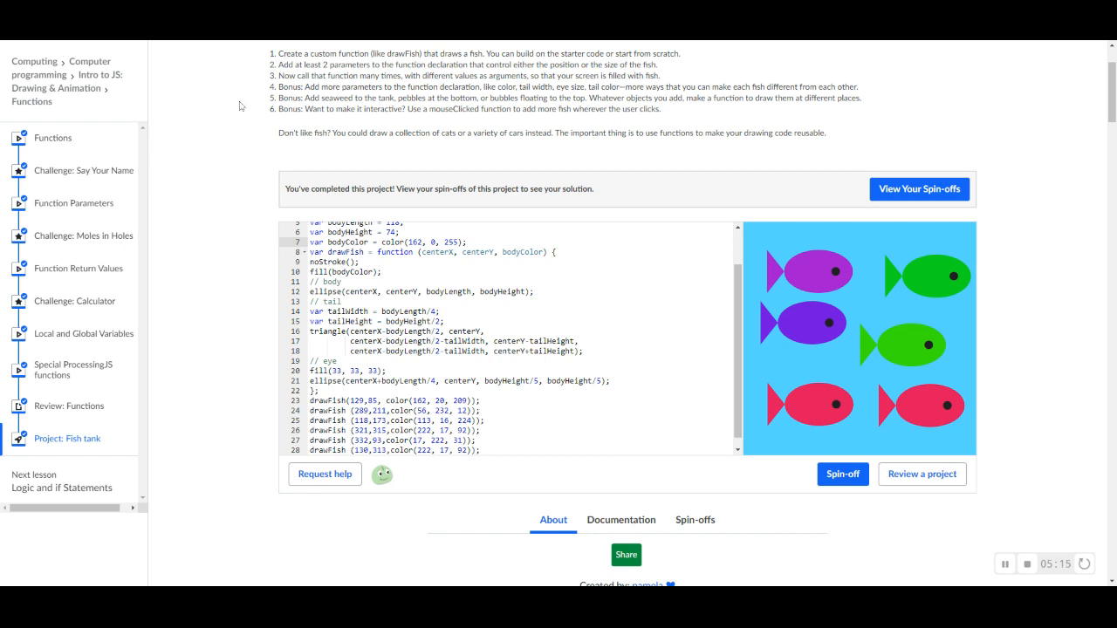
mouse_move(305, 126)
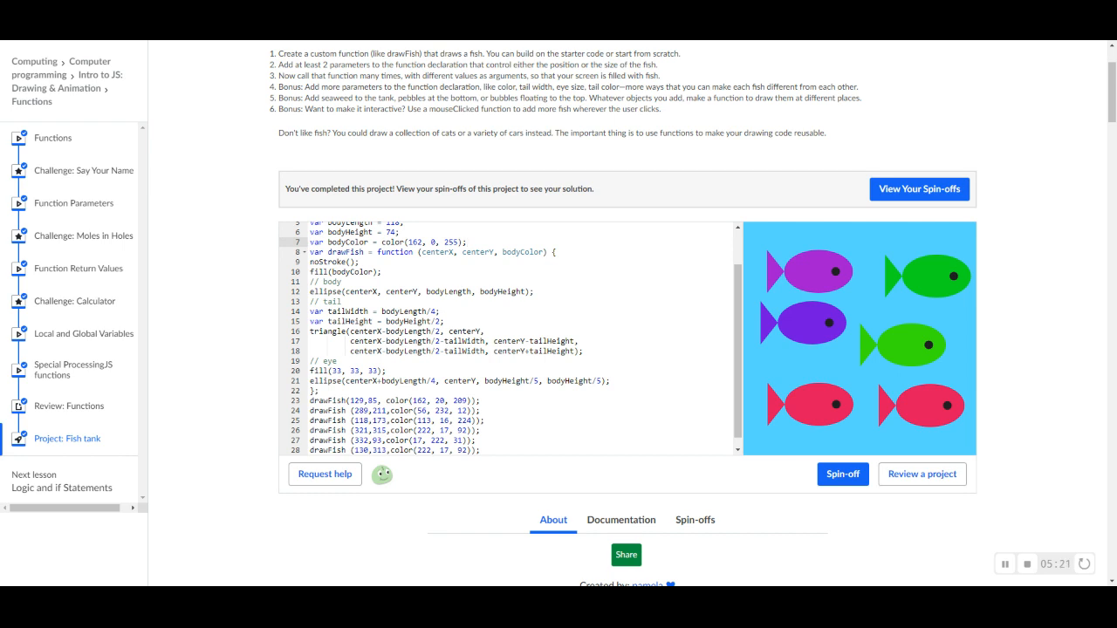
mouse_move(297, 121)
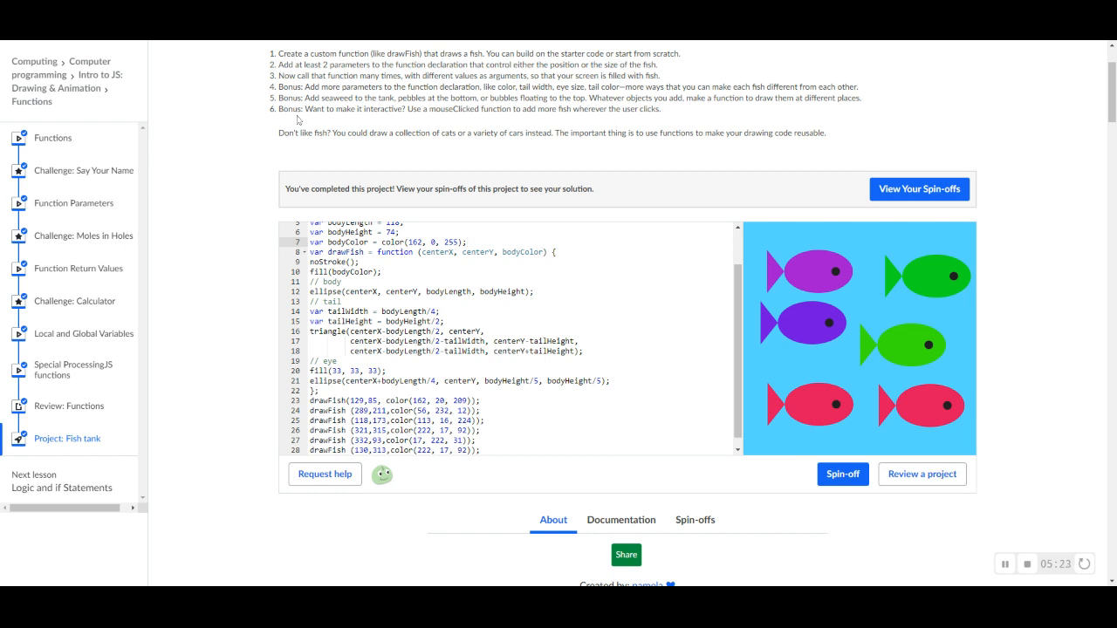